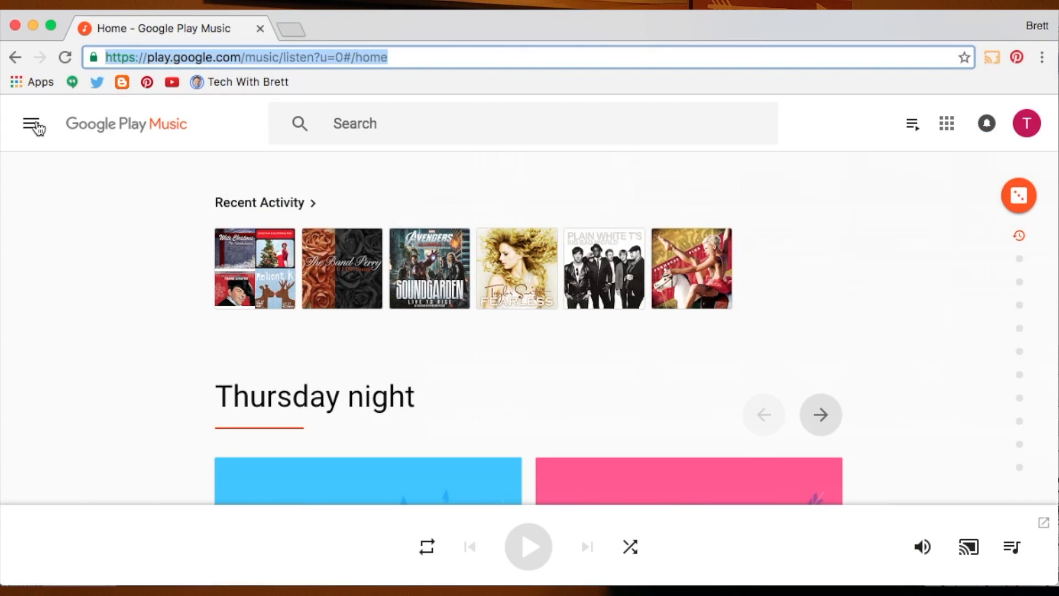
- Open Settings from the side menu of the Google Play Music home page
{"action": "left_click", "coordinate": [32, 123]}
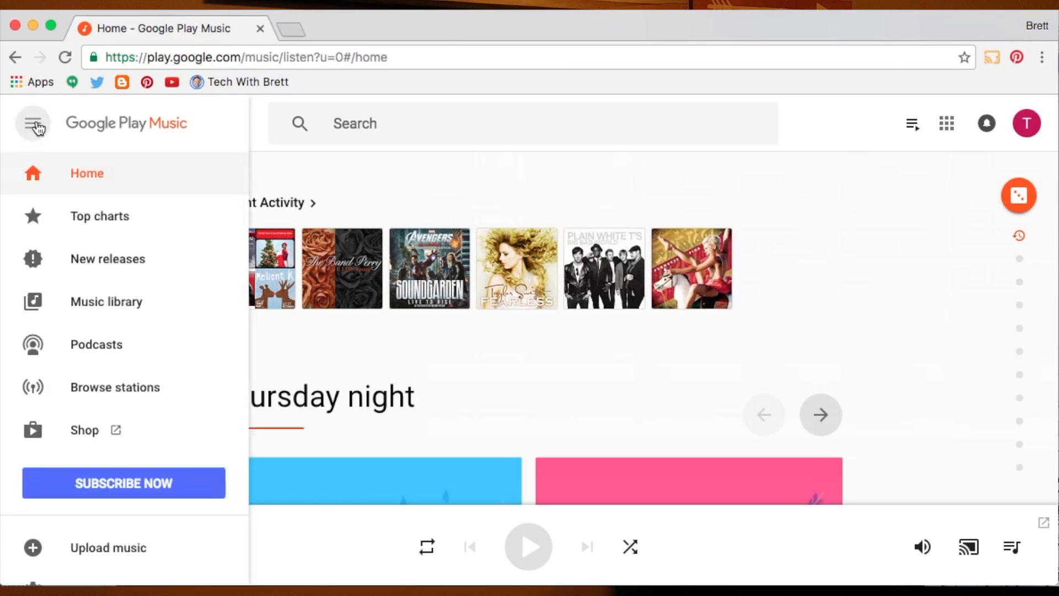
{"action": "scroll", "scroll_direction": "down", "scroll_amount": 3}
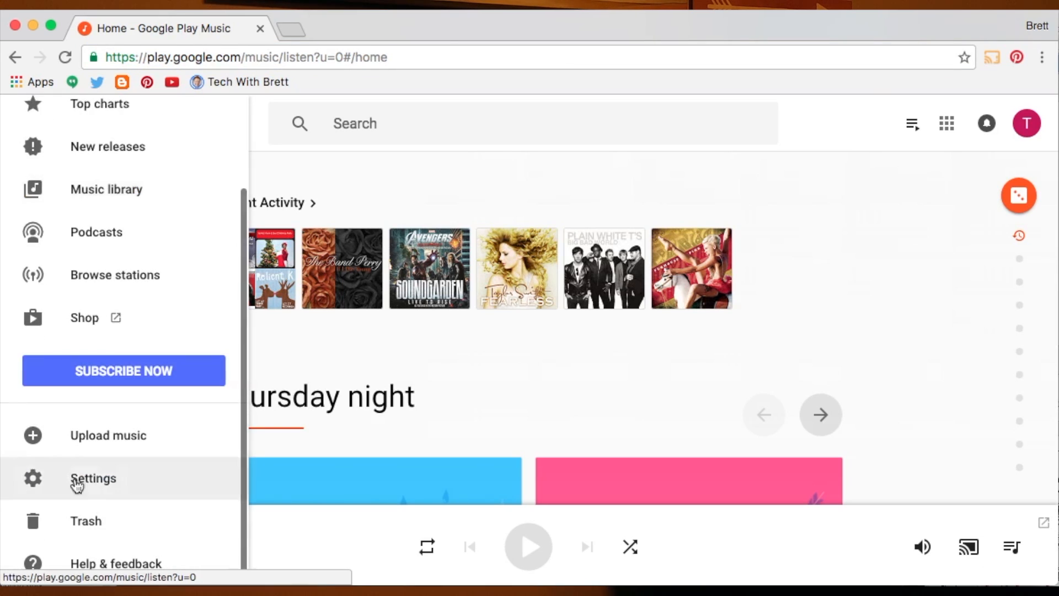
{"action": "left_click", "coordinate": [93, 477]}
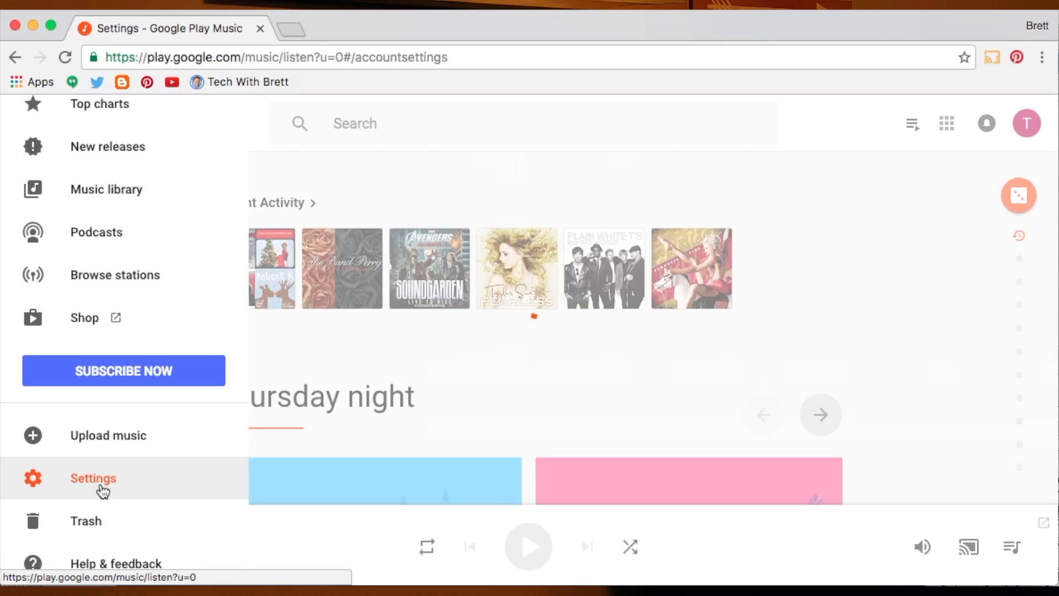
- Scroll the settings page down to Labs, showing the Chromecast Fireplace Visualizer toggle off
{"action": "left_click", "coordinate": [93, 478]}
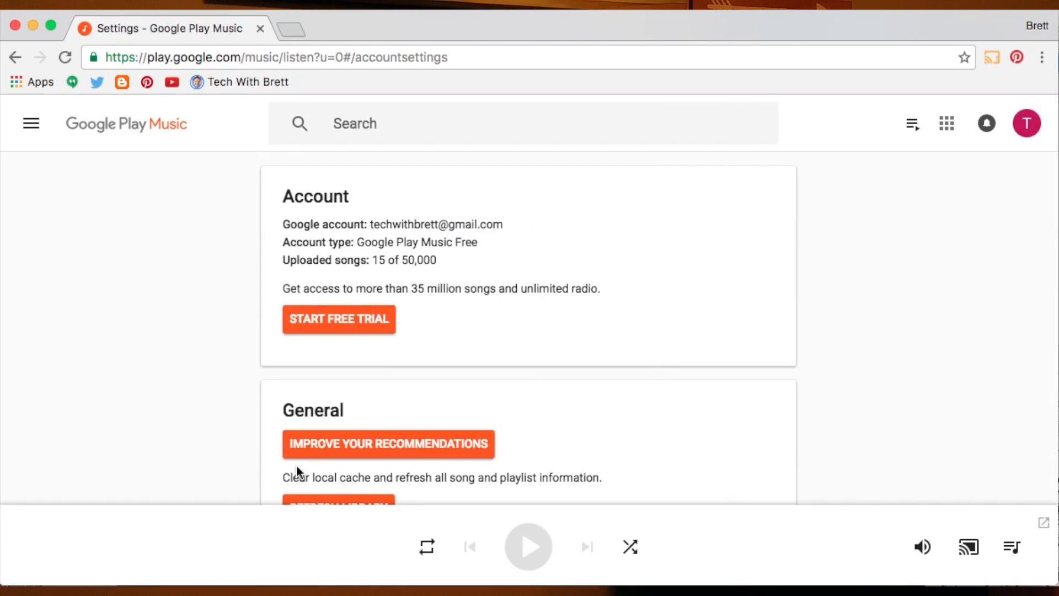
{"action": "mouse_move", "coordinate": [520, 434]}
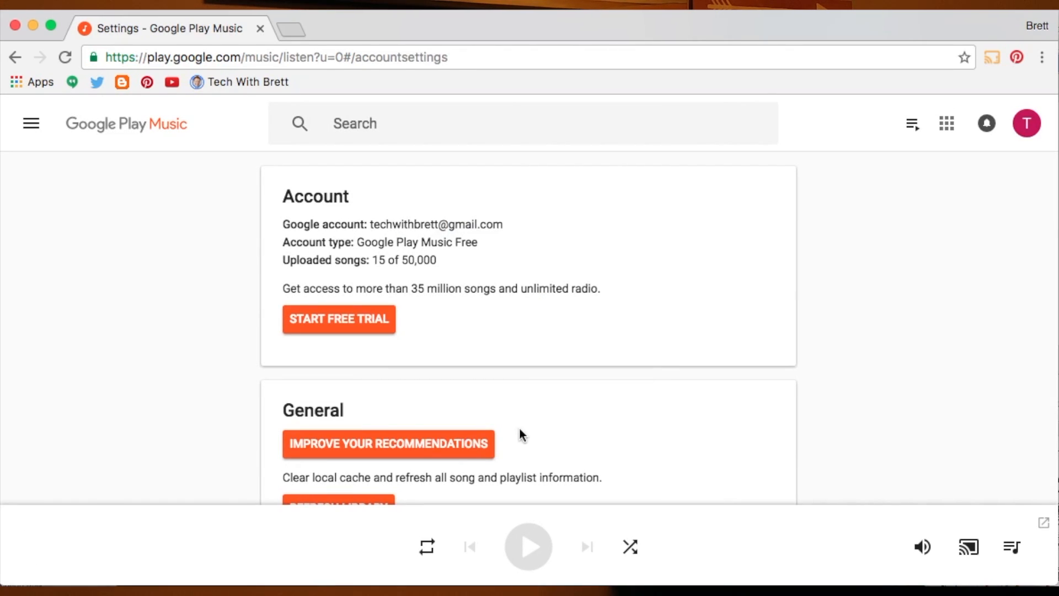
{"action": "scroll", "scroll_direction": "down", "scroll_amount": 3}
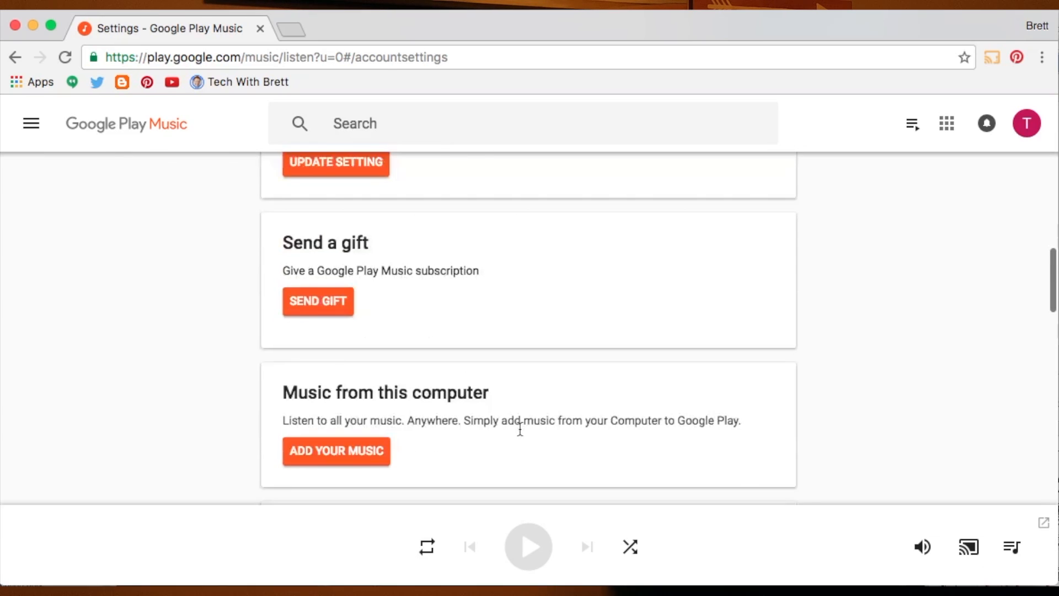
{"action": "scroll", "scroll_direction": "down", "scroll_amount": 3}
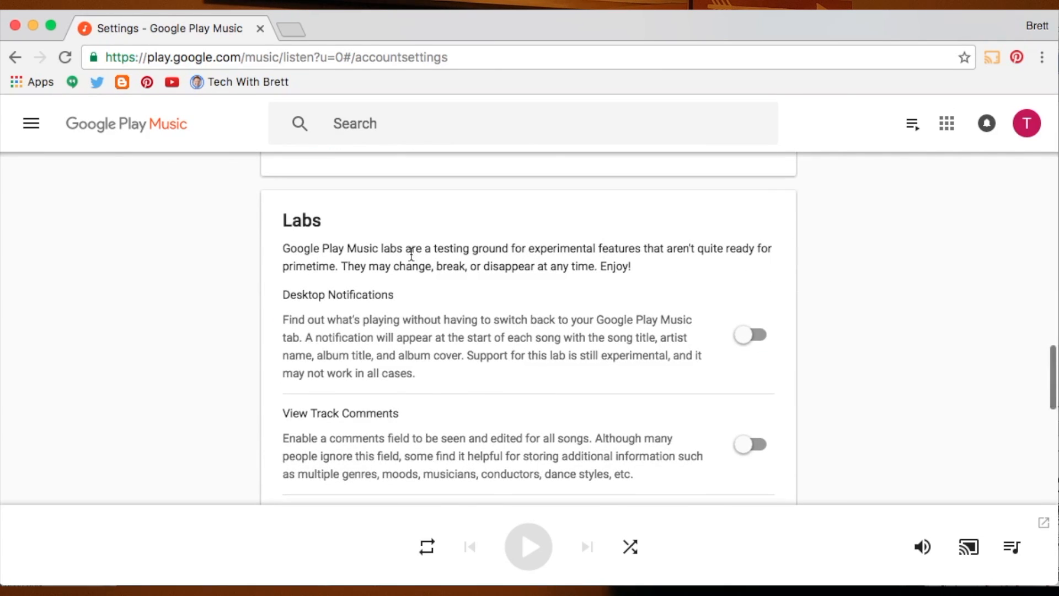
{"action": "scroll", "scroll_direction": "down", "scroll_amount": 3}
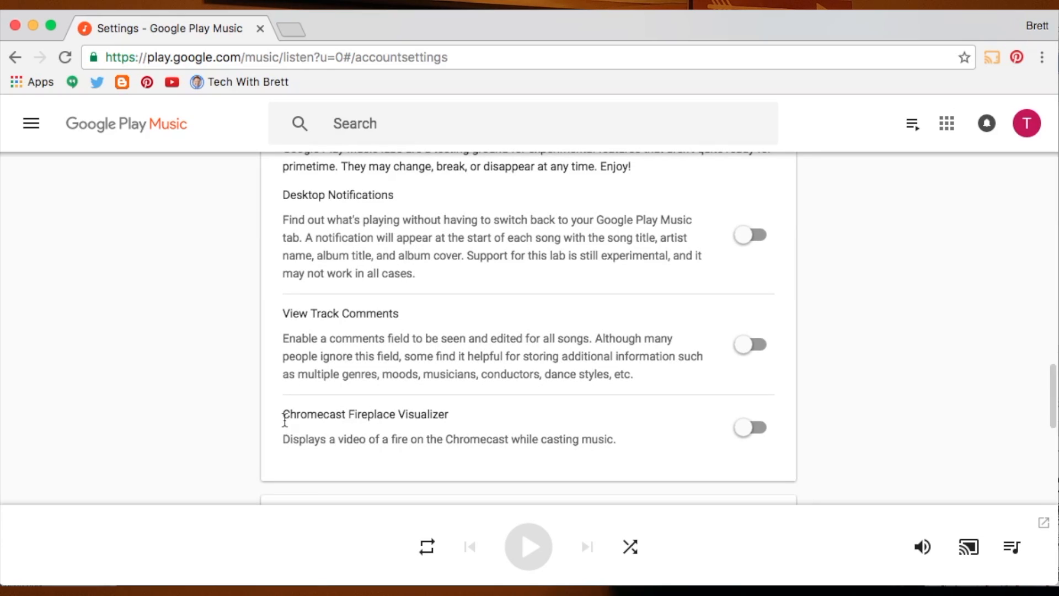
{"action": "mouse_move", "coordinate": [641, 427]}
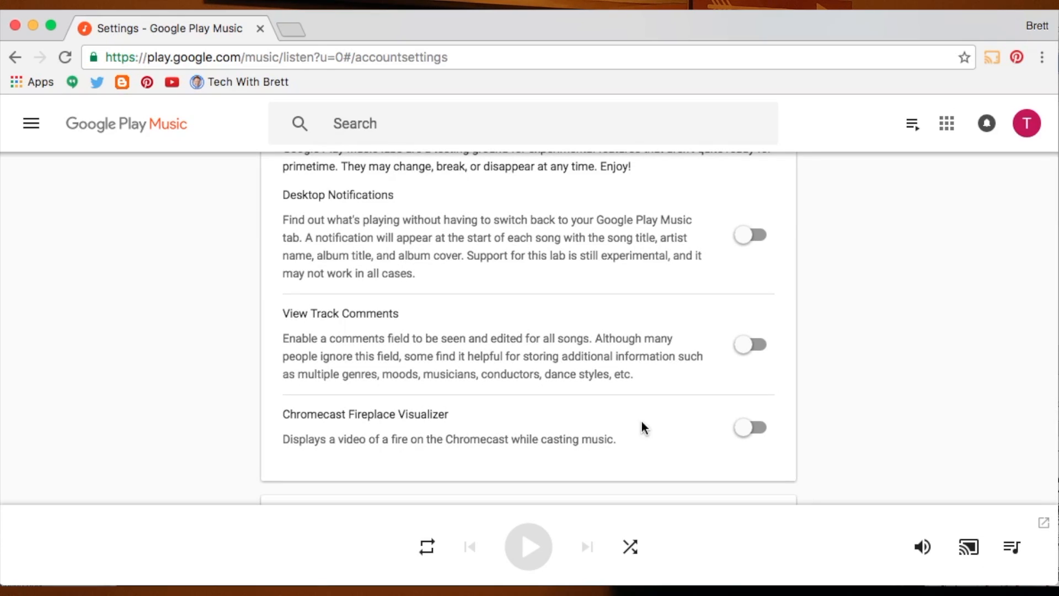